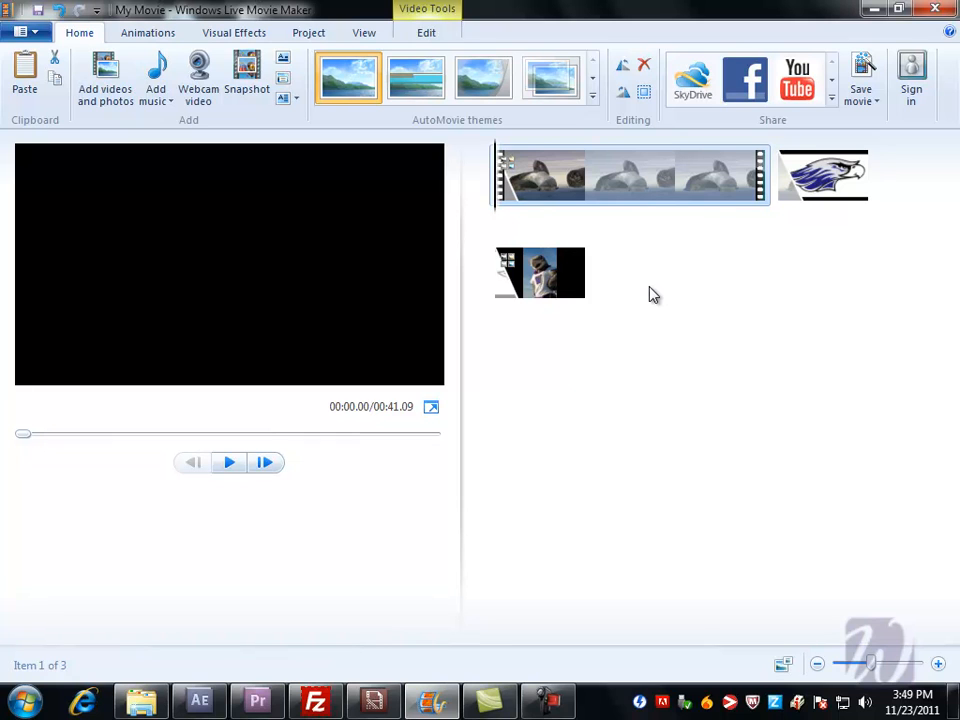
mouse_move(496, 204)
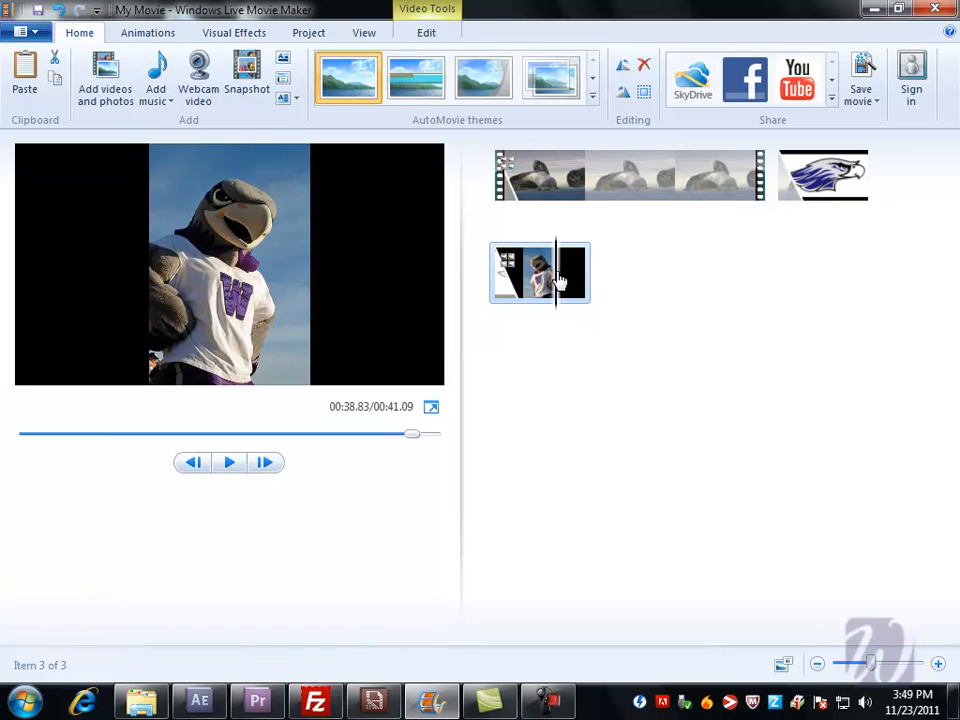
mouse_move(544, 280)
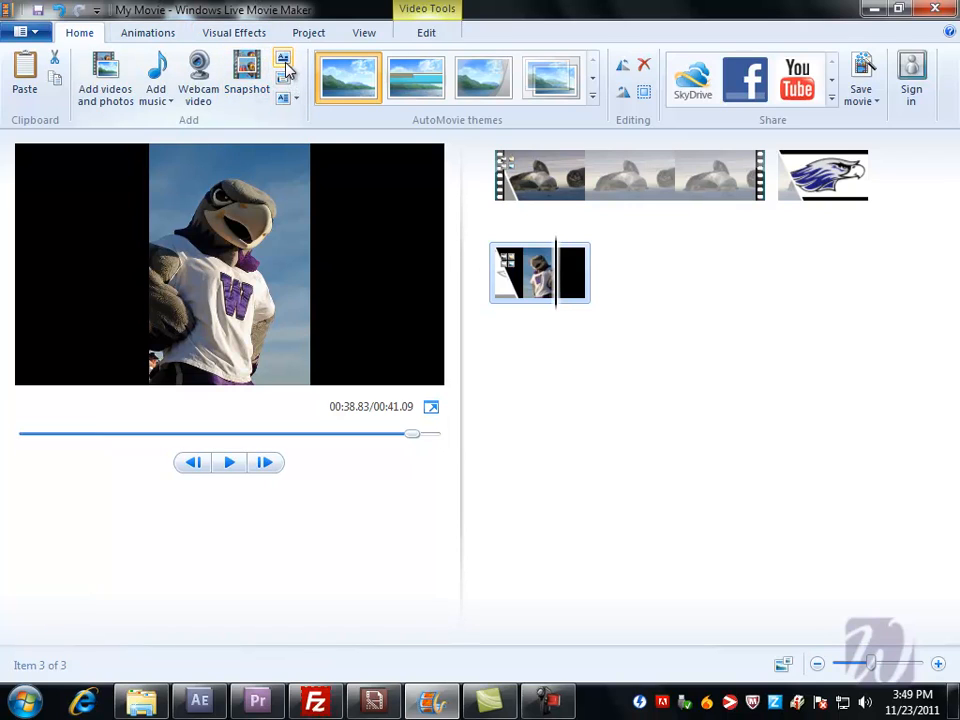
mouse_move(284, 70)
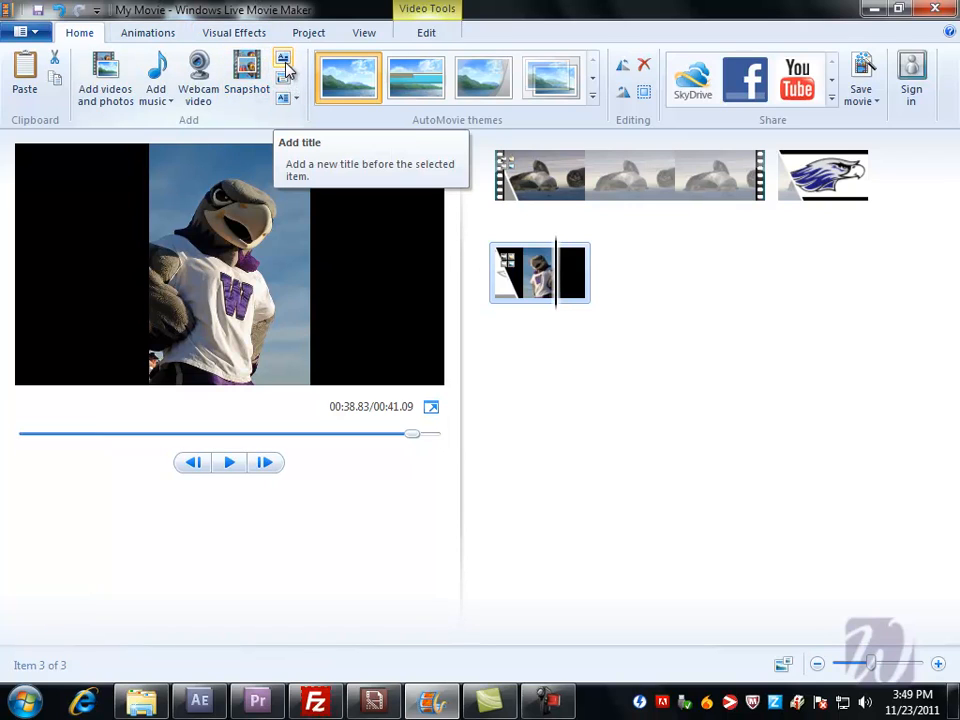
mouse_move(288, 100)
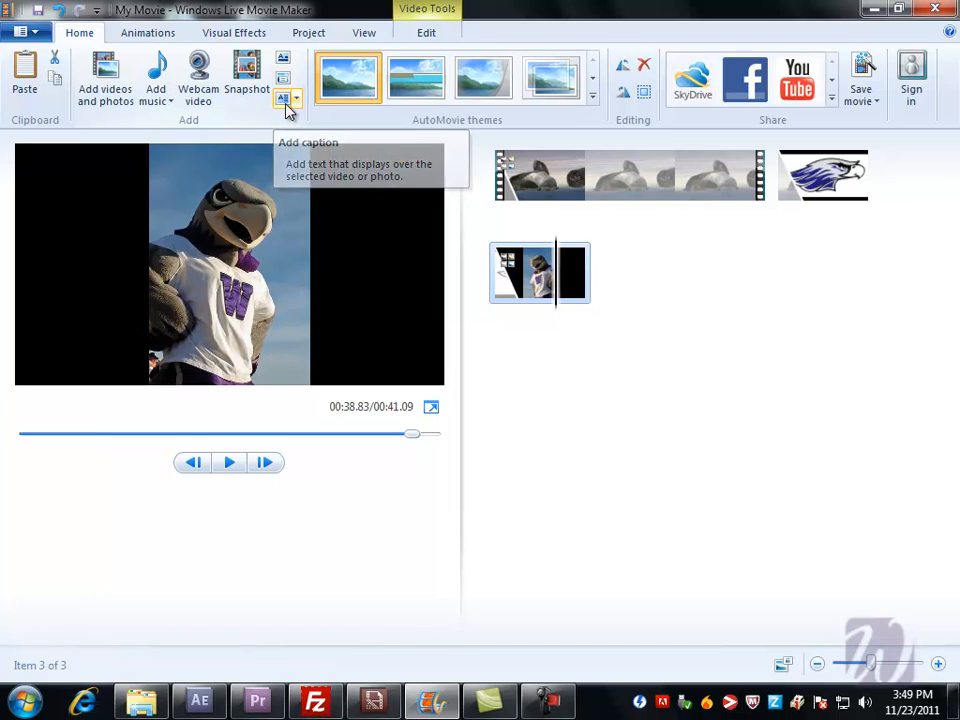
mouse_move(288, 98)
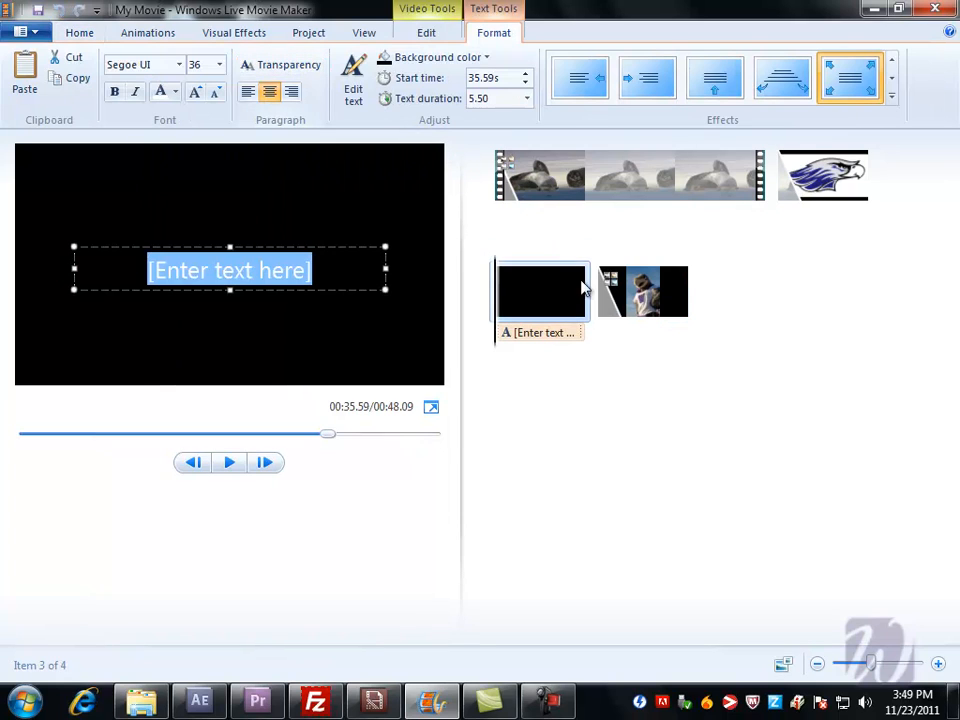
mouse_move(536, 292)
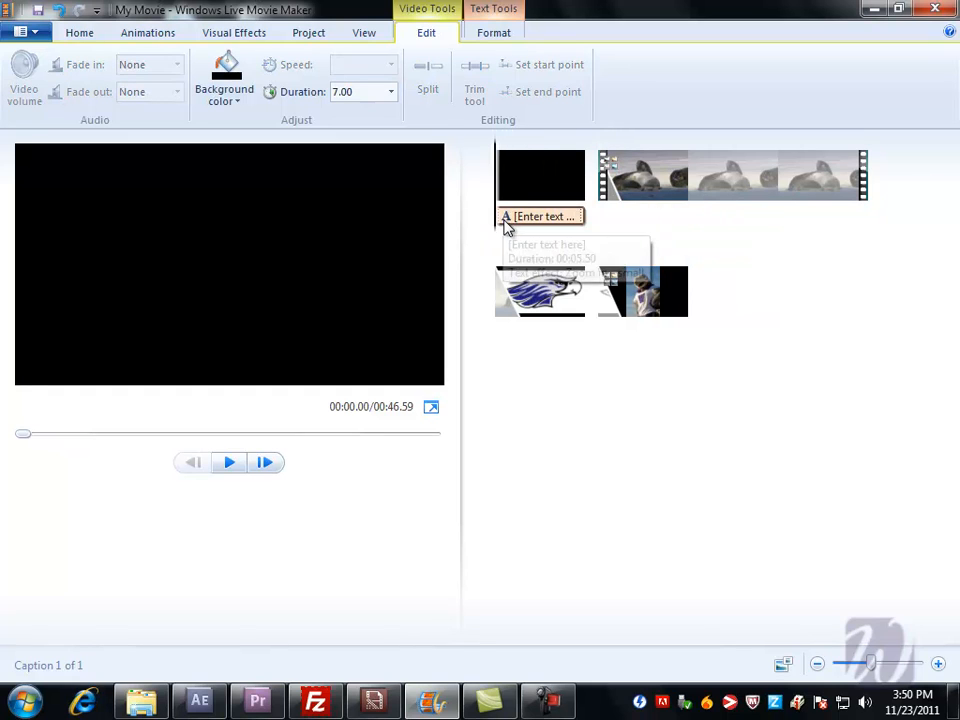
mouse_move(528, 224)
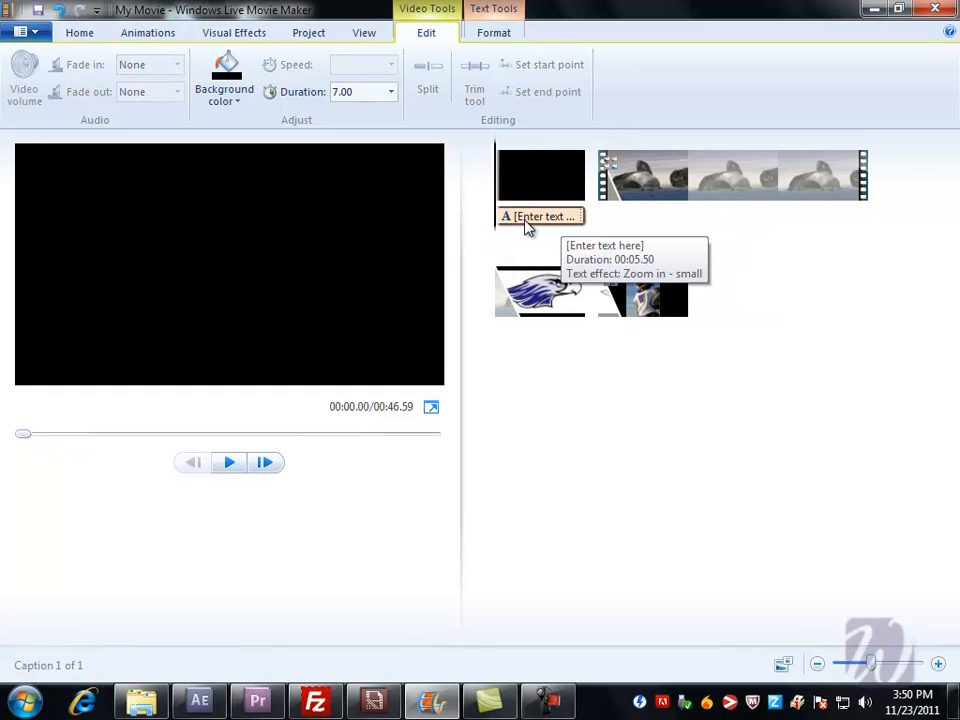
- Begin editing the placeholder text of the opening title clip
left_click(540, 216)
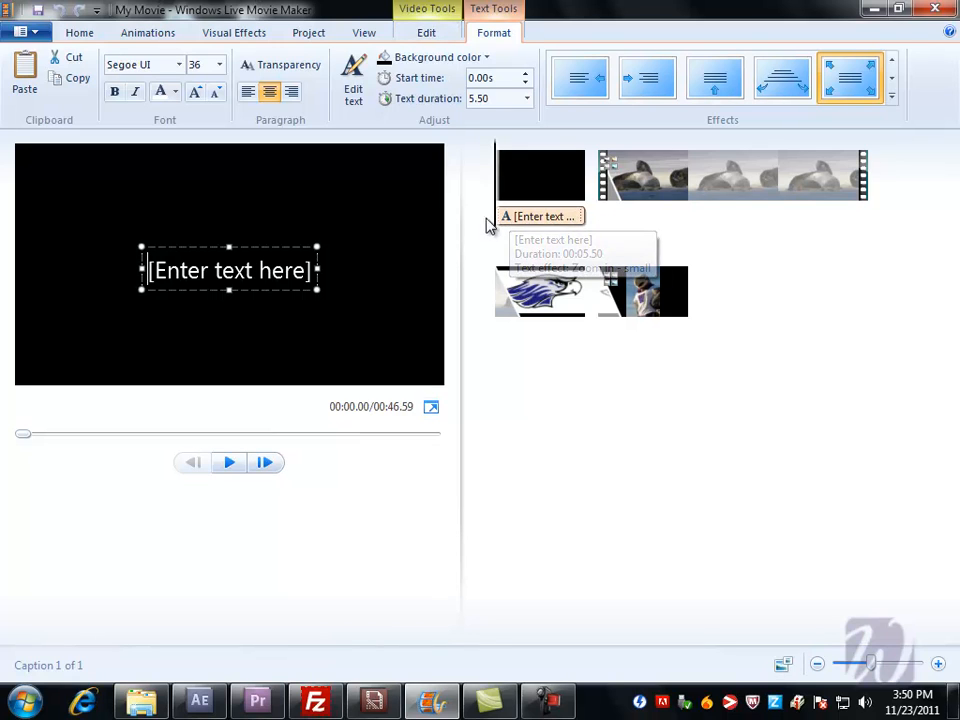
mouse_move(544, 176)
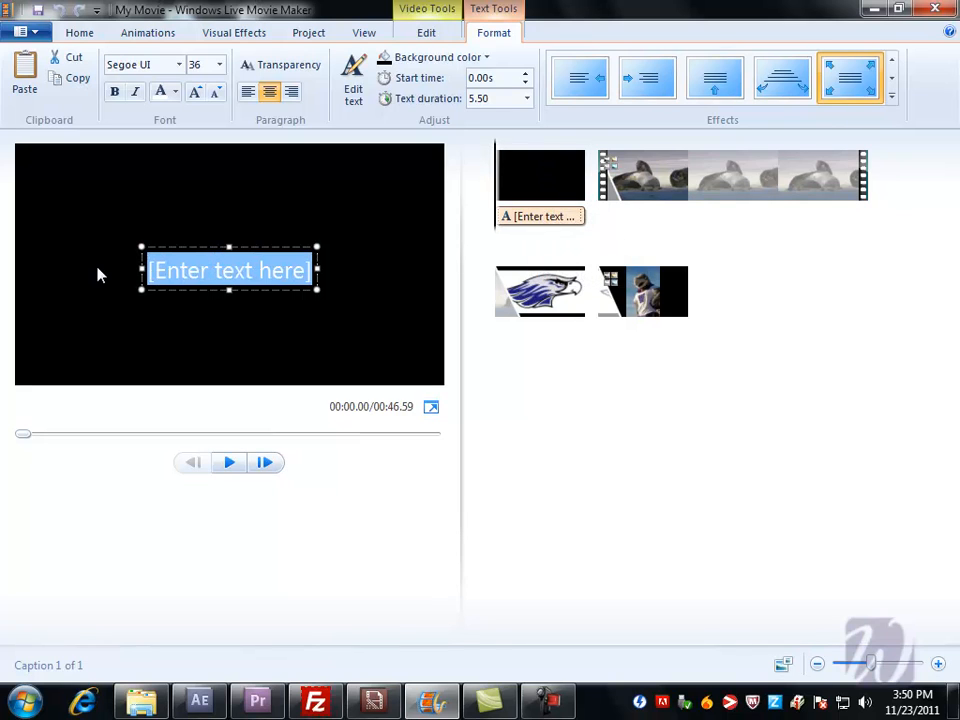
- Make the title read 'Windows Movie Maker', centred, keeping the default white text colour
type("Windows Movie")
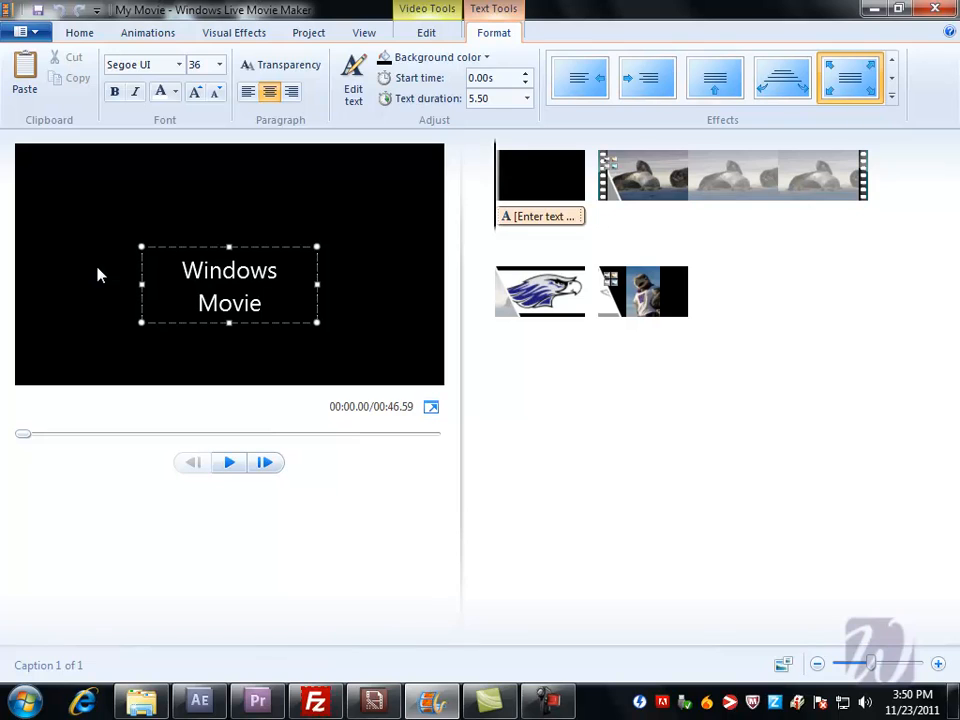
type("Maker")
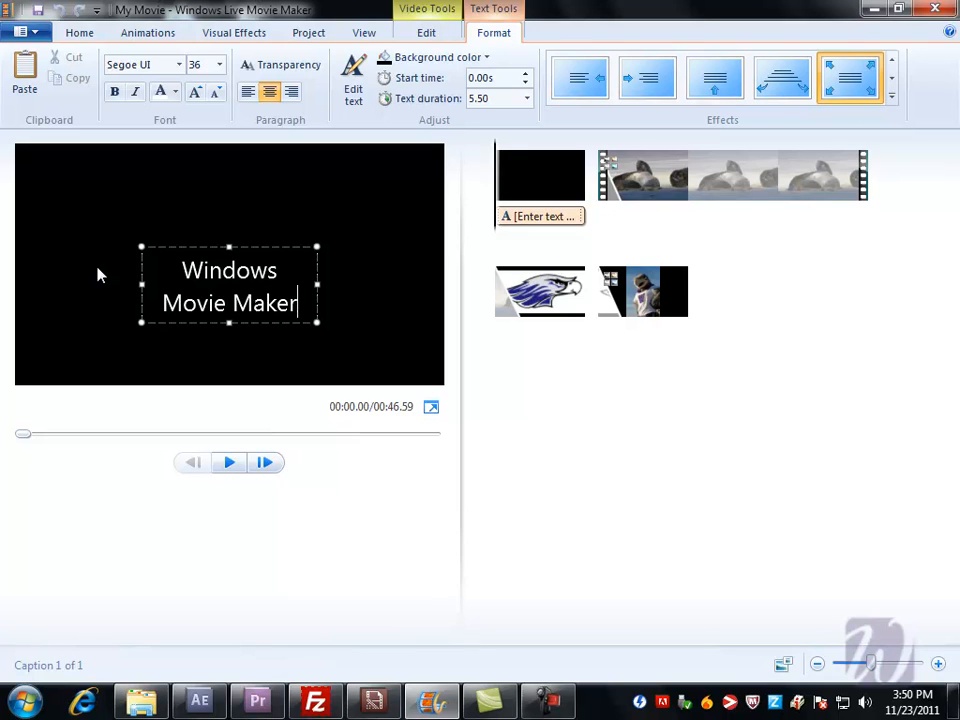
mouse_move(288, 248)
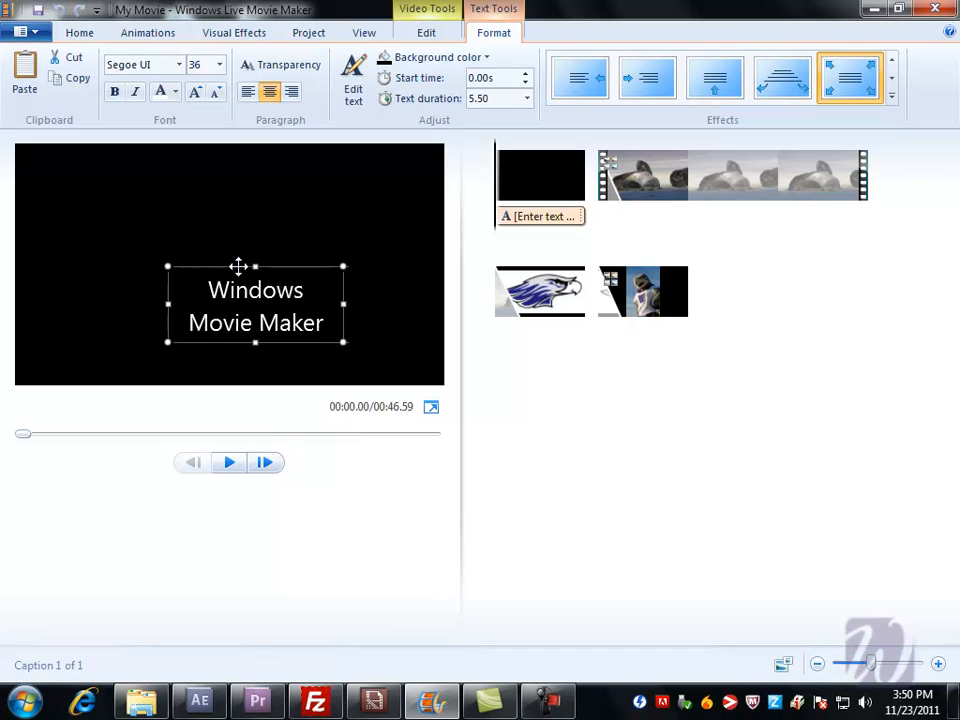
left_click(246, 92)
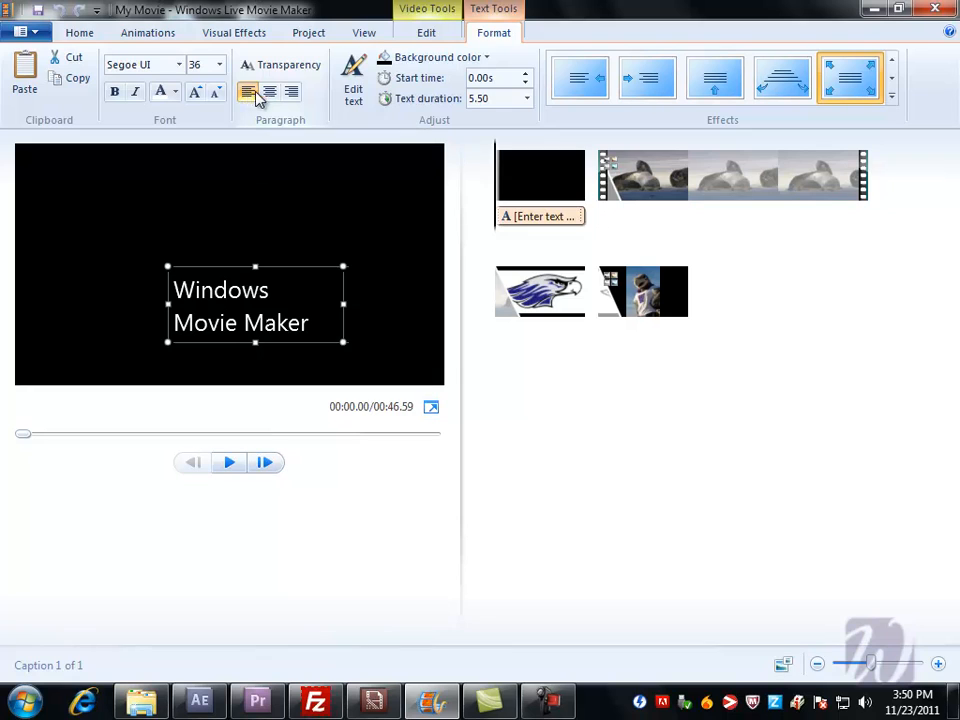
left_click(268, 92)
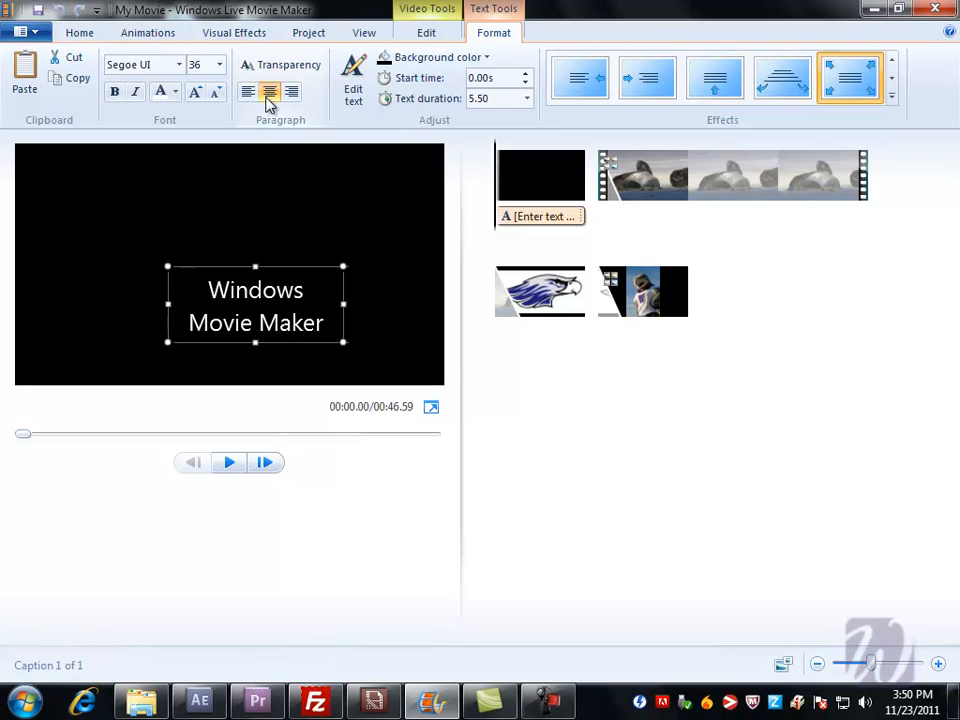
left_click(172, 92)
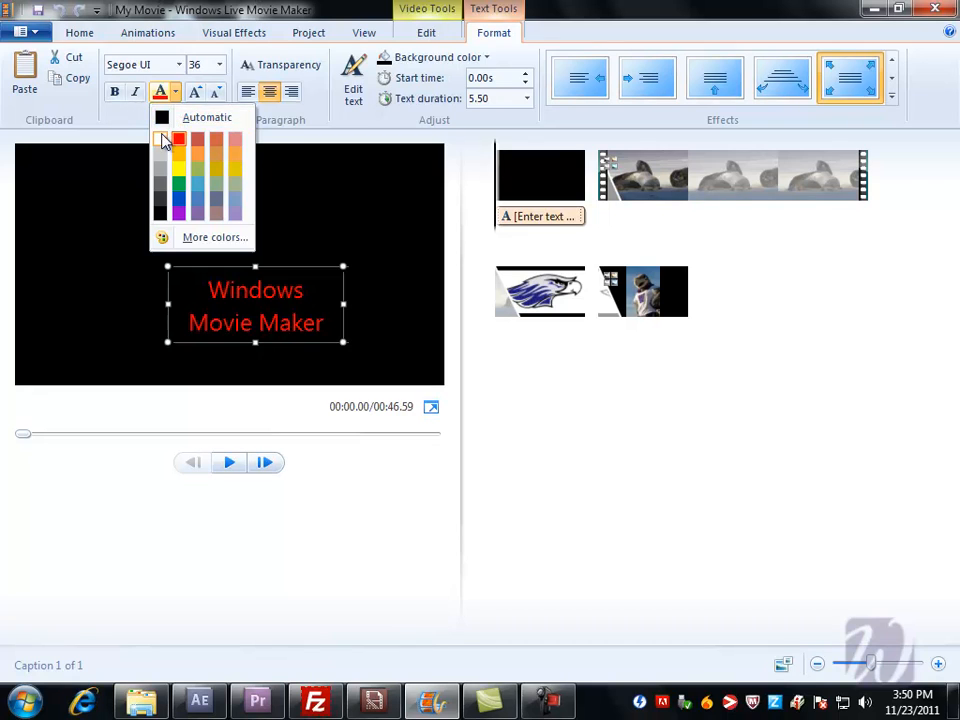
left_click(162, 116)
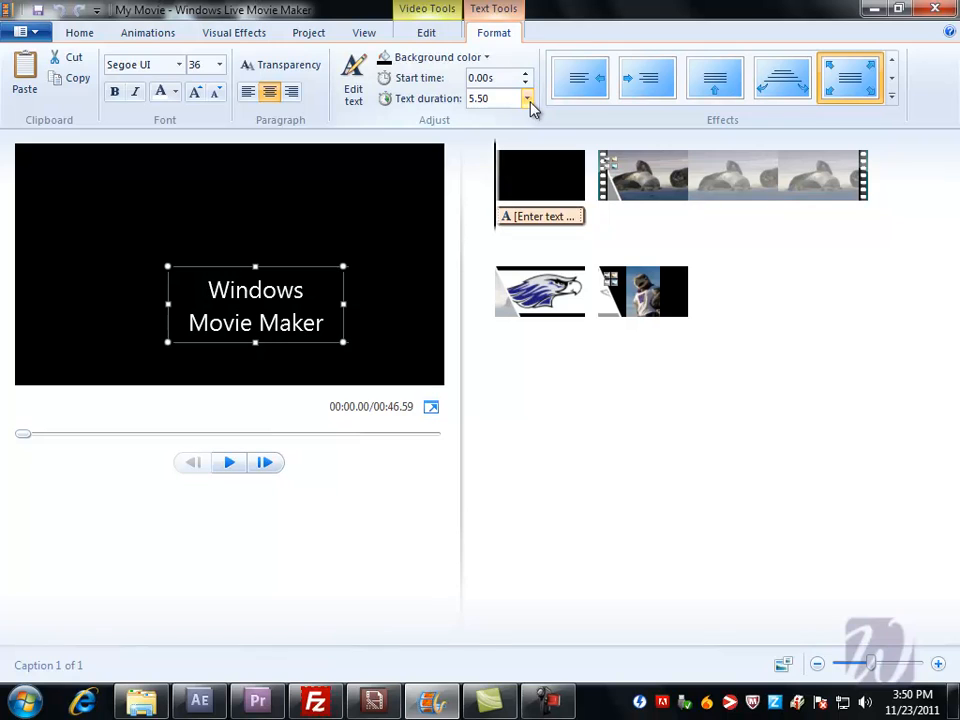
mouse_move(526, 98)
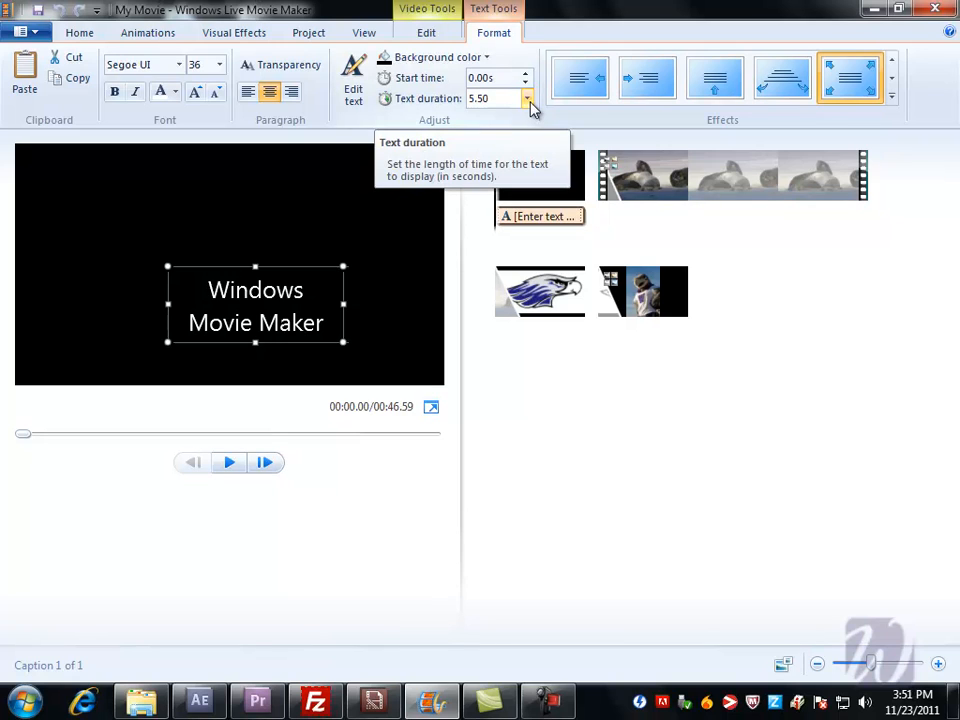
- Apply the 'Zoom in - small' text effect to the opening title
left_click(526, 98)
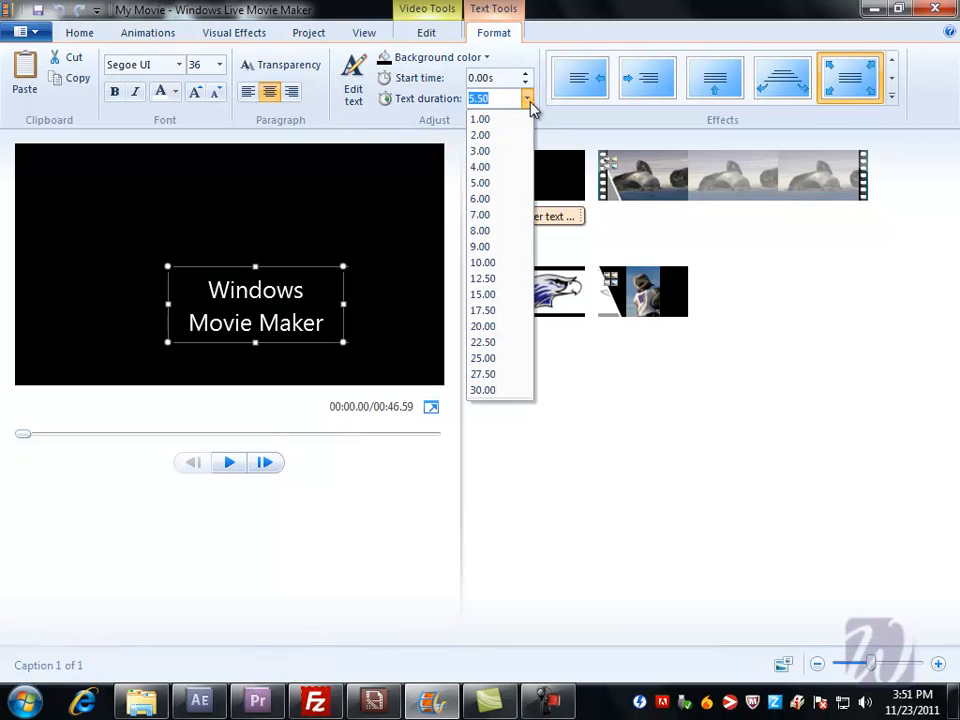
mouse_move(490, 262)
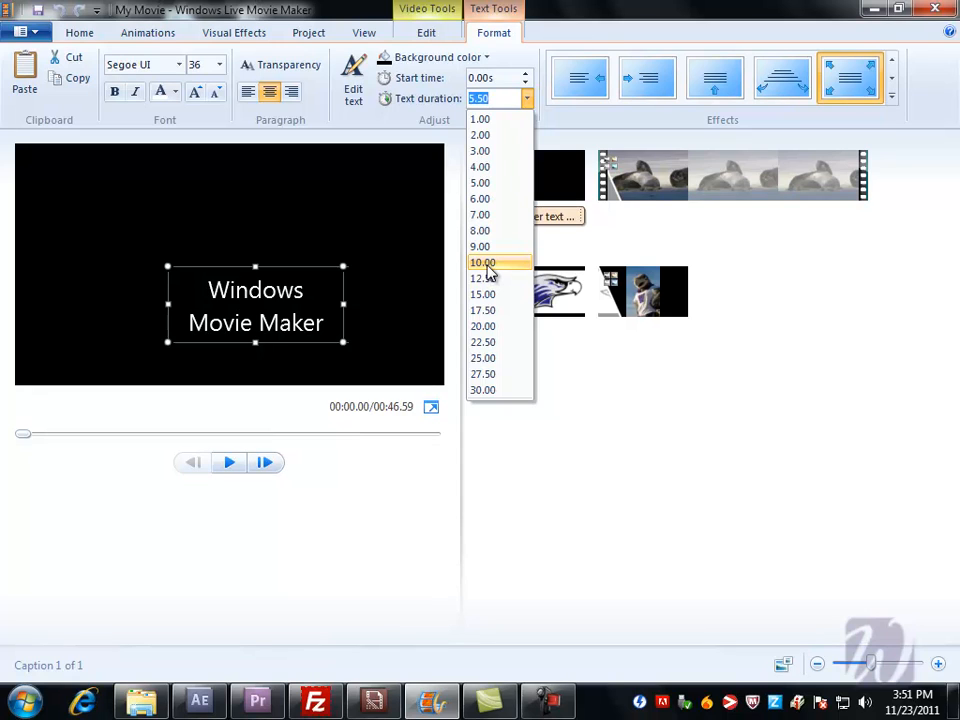
left_click(484, 262)
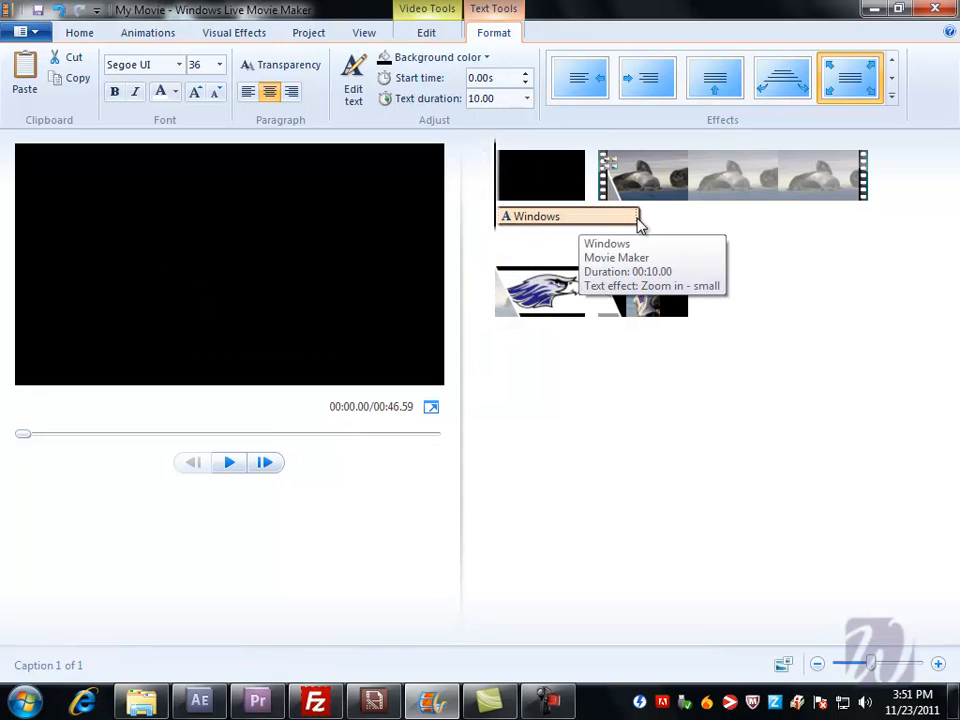
mouse_move(536, 148)
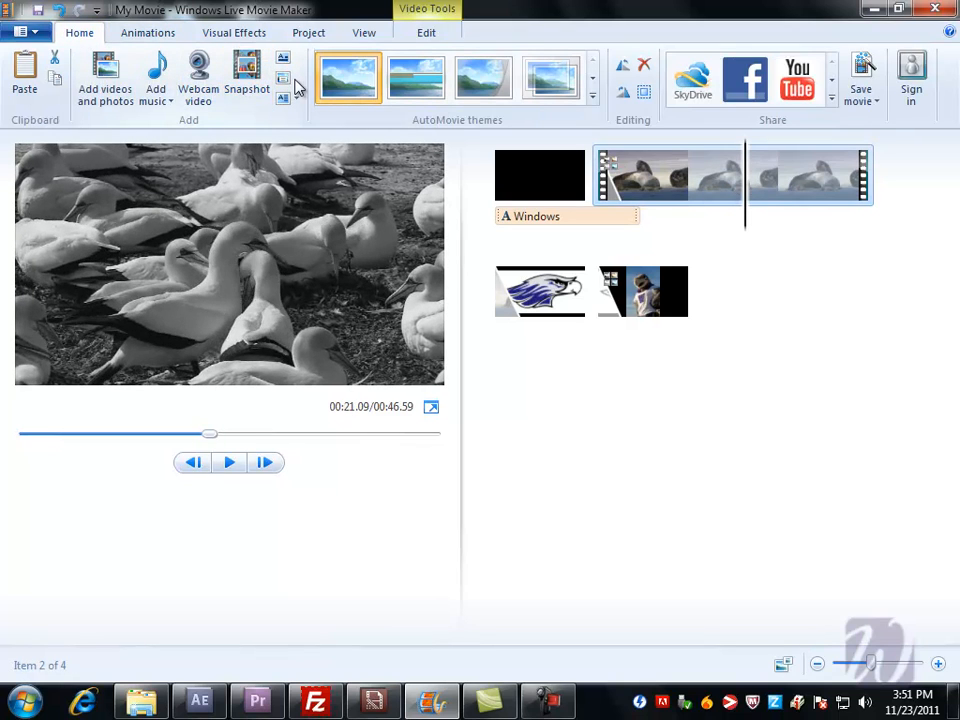
mouse_move(284, 78)
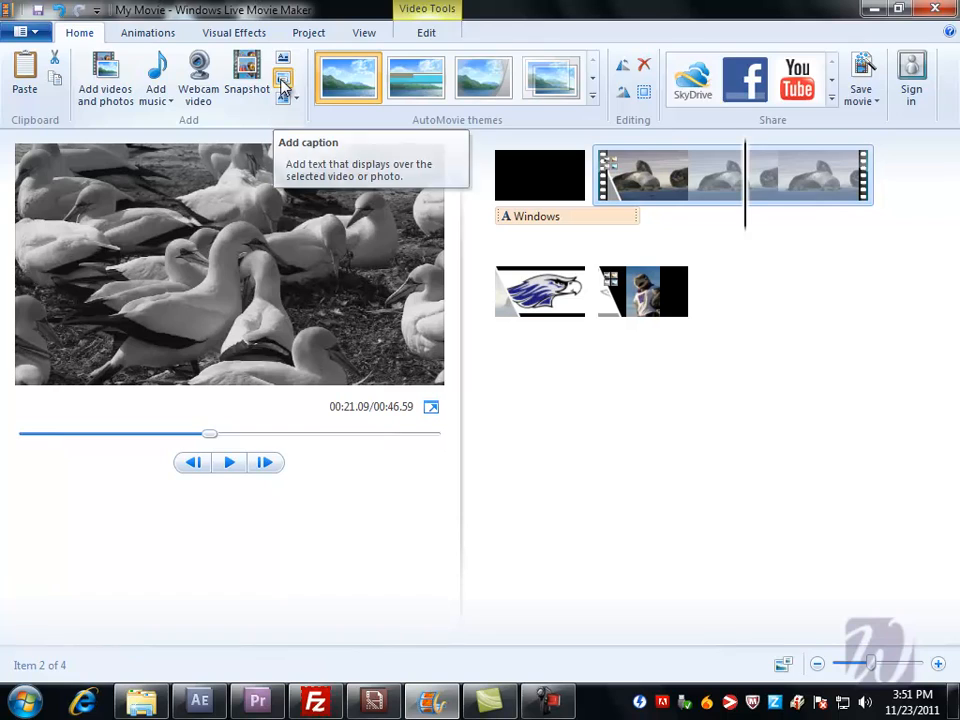
- Add a caption reading 'Birds' over the bird clip and colour it red
left_click(284, 72)
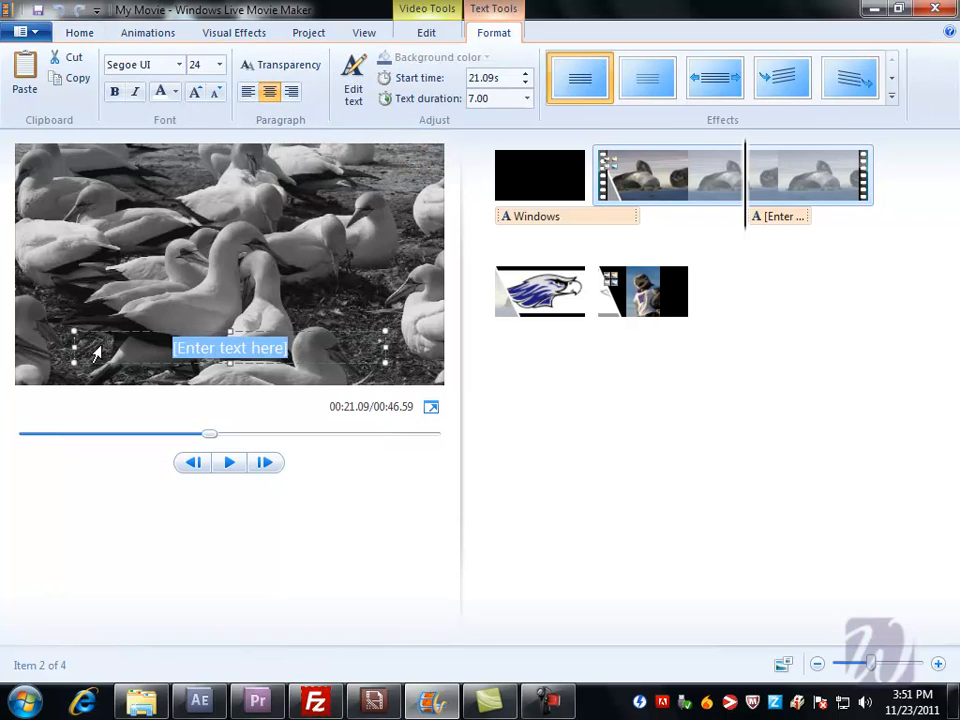
left_click(228, 348)
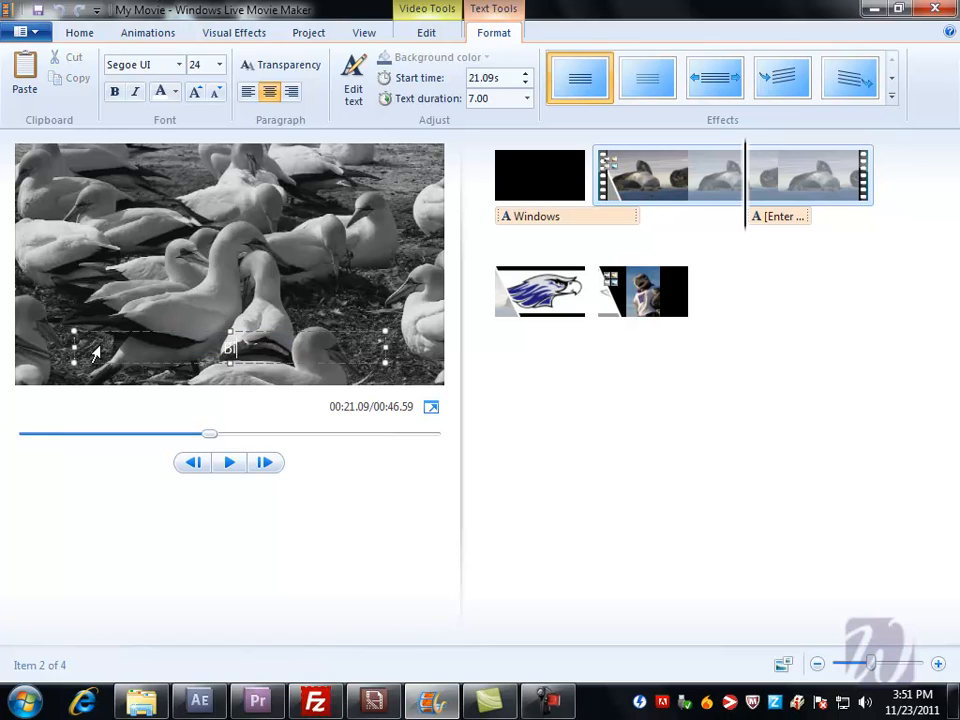
type("Birds")
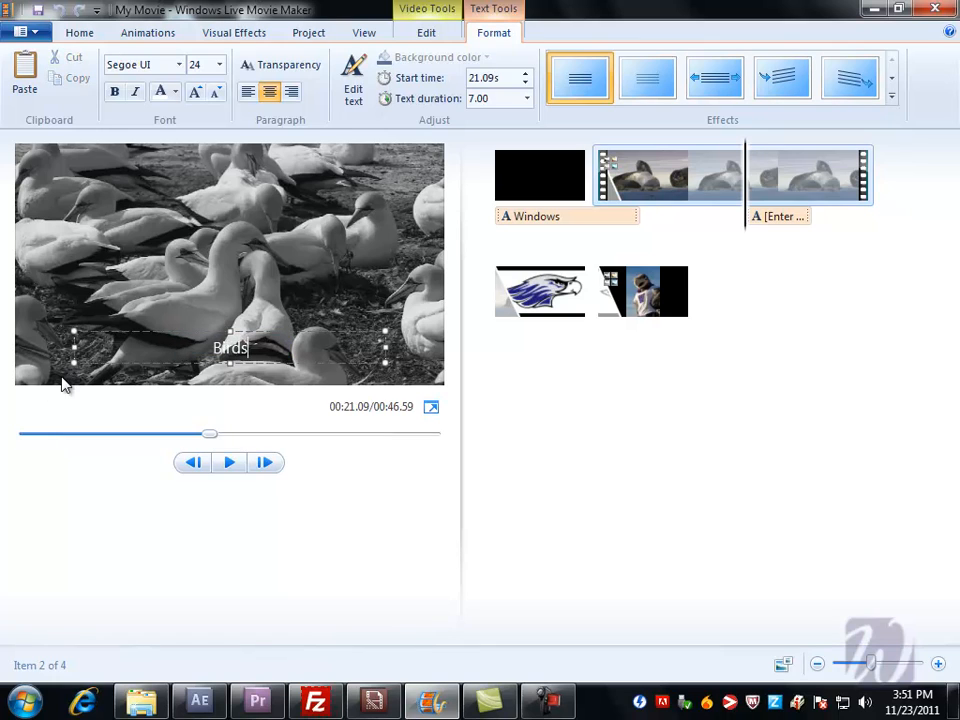
double_click(230, 348)
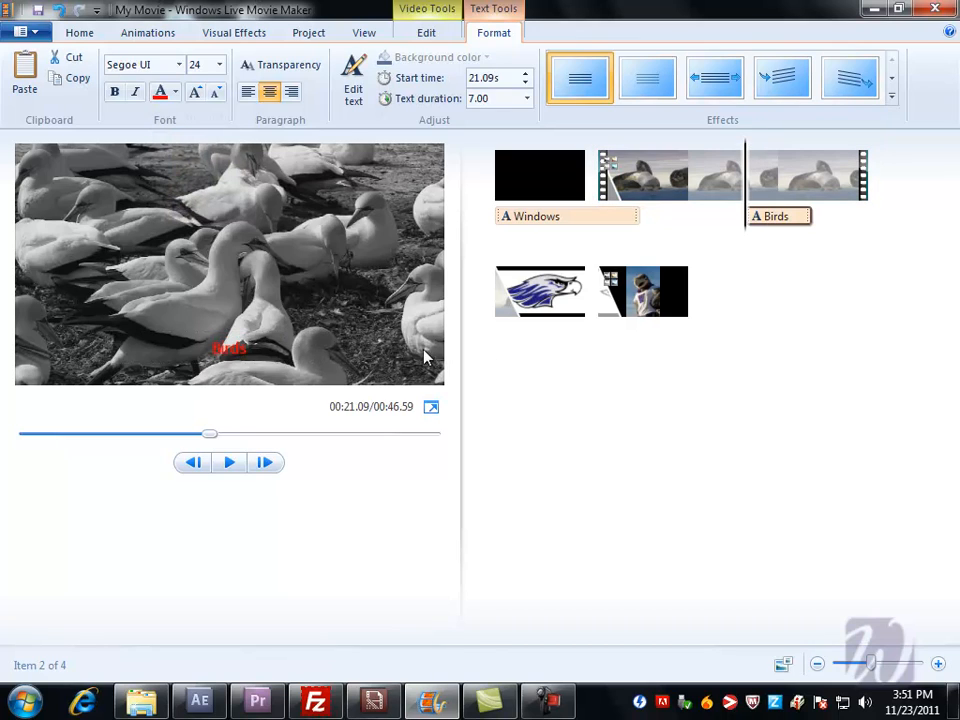
left_click(780, 216)
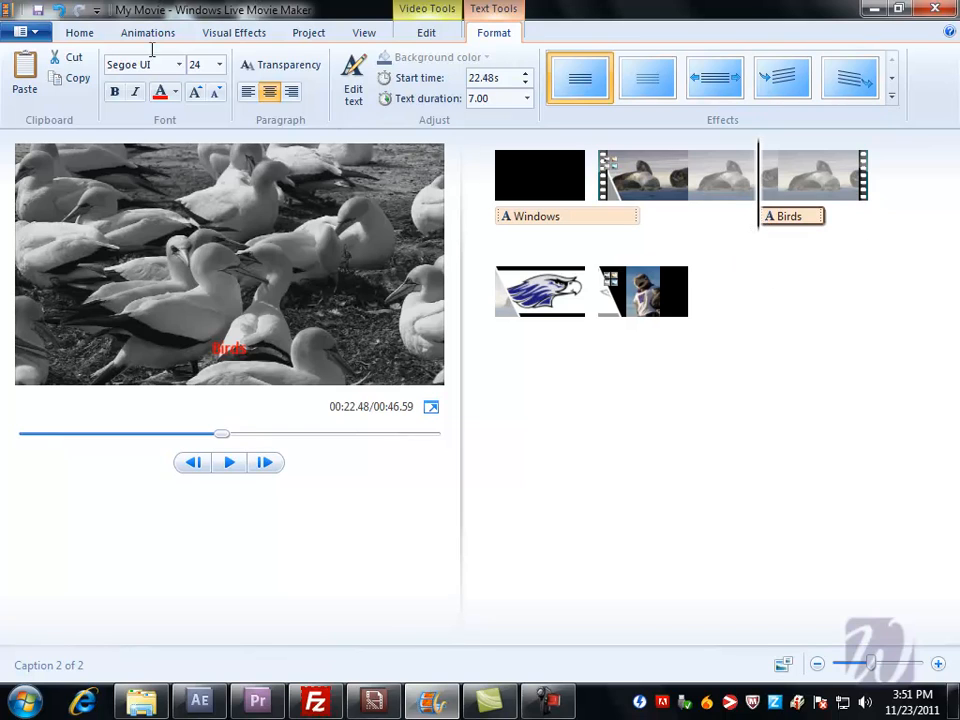
left_click(80, 32)
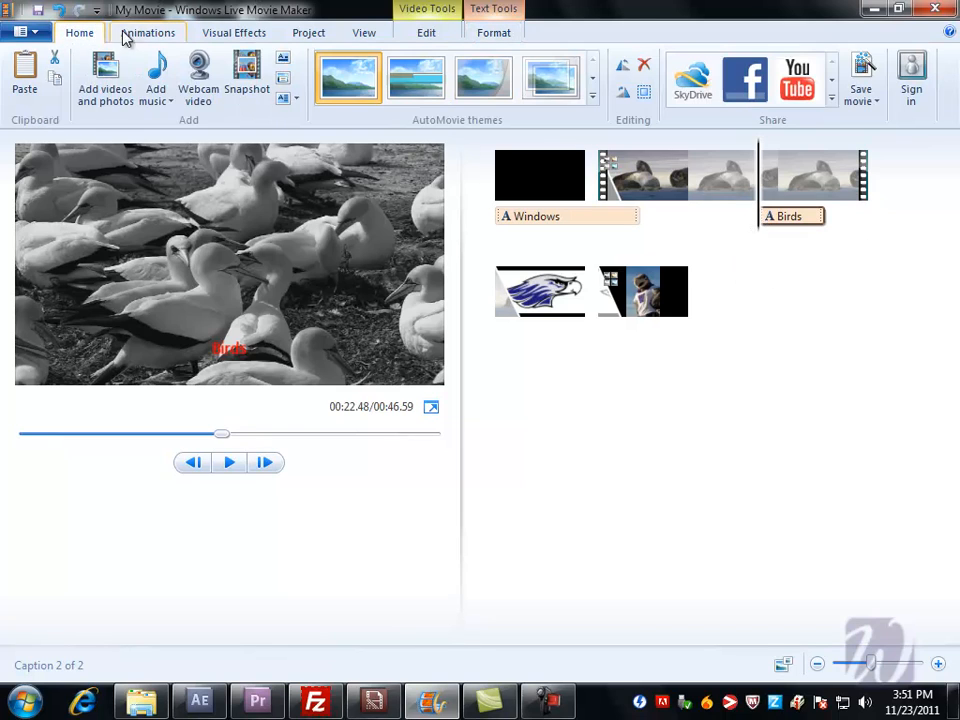
mouse_move(778, 196)
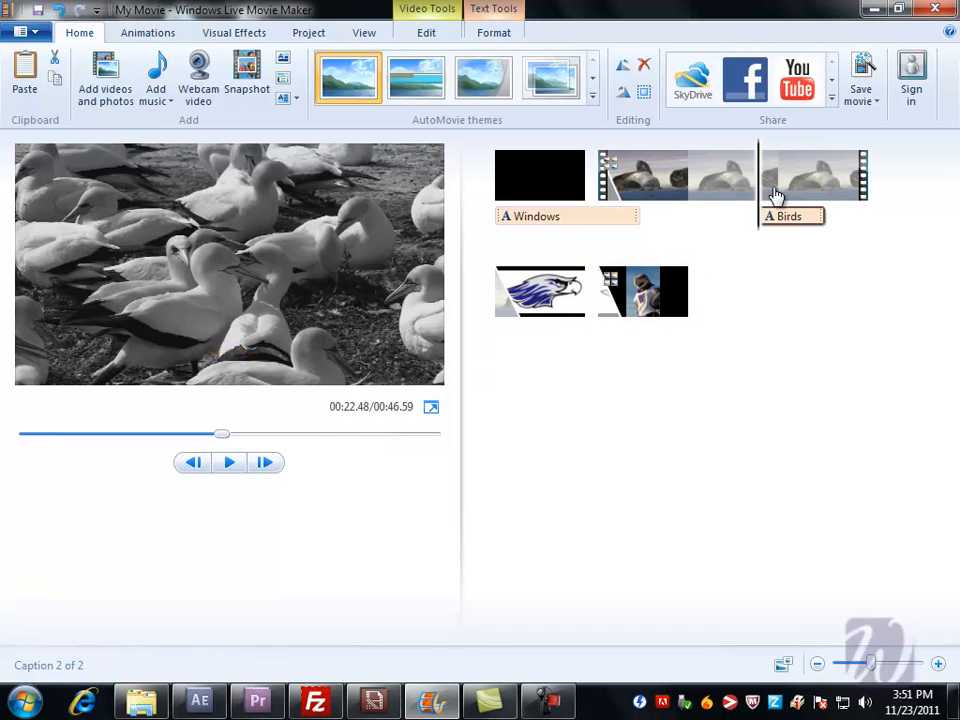
- Add credits after the final mascot photo reading 'Movie Maker' with a 'TC' name line
left_click(640, 292)
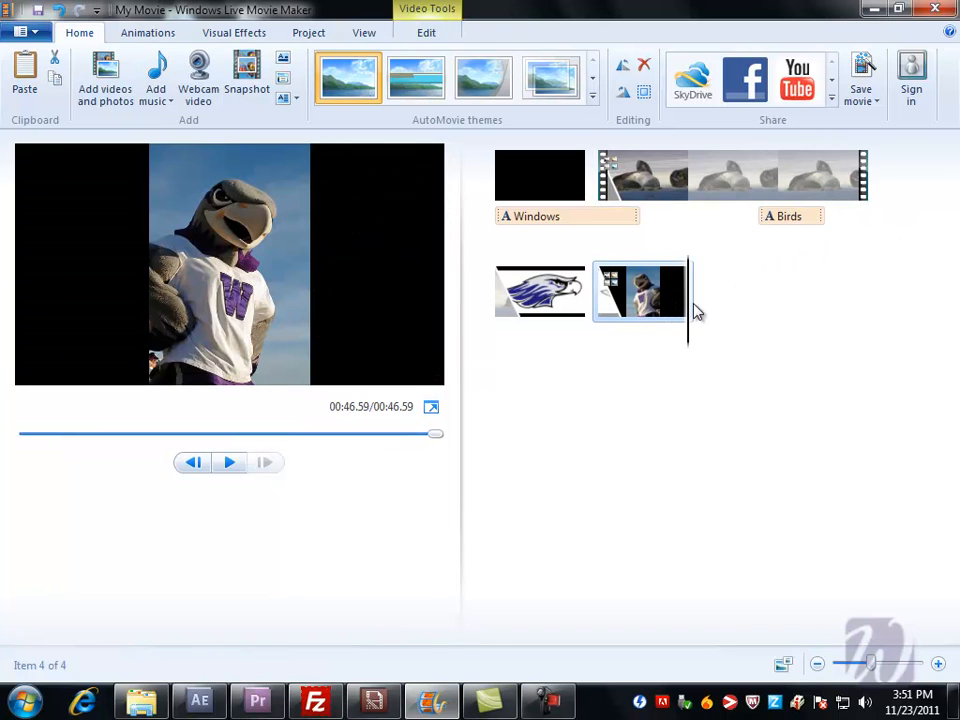
mouse_move(288, 98)
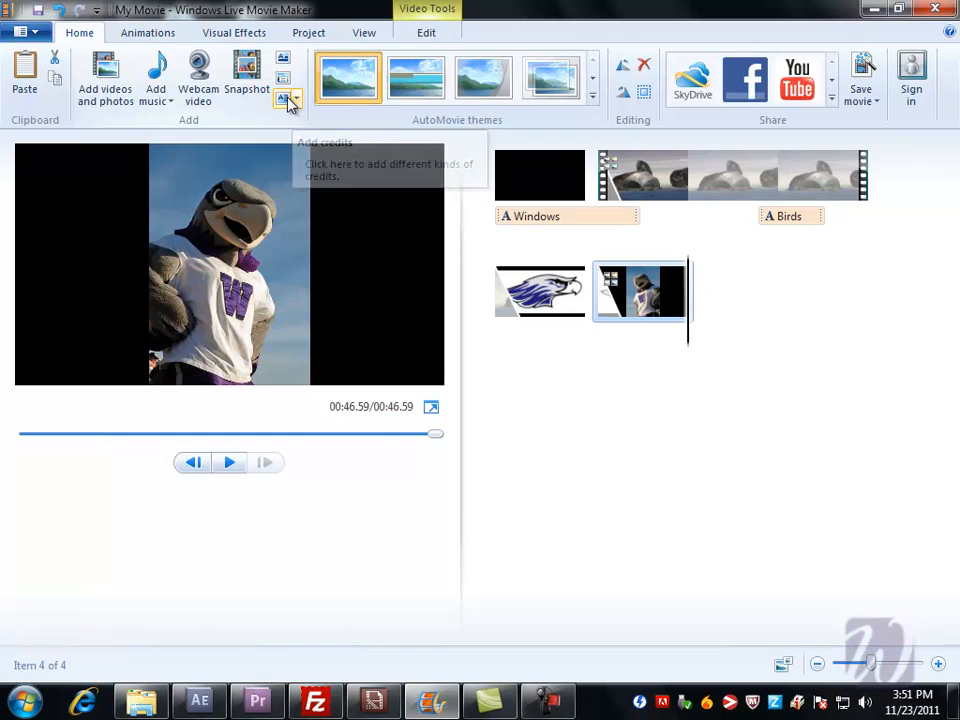
left_click(284, 96)
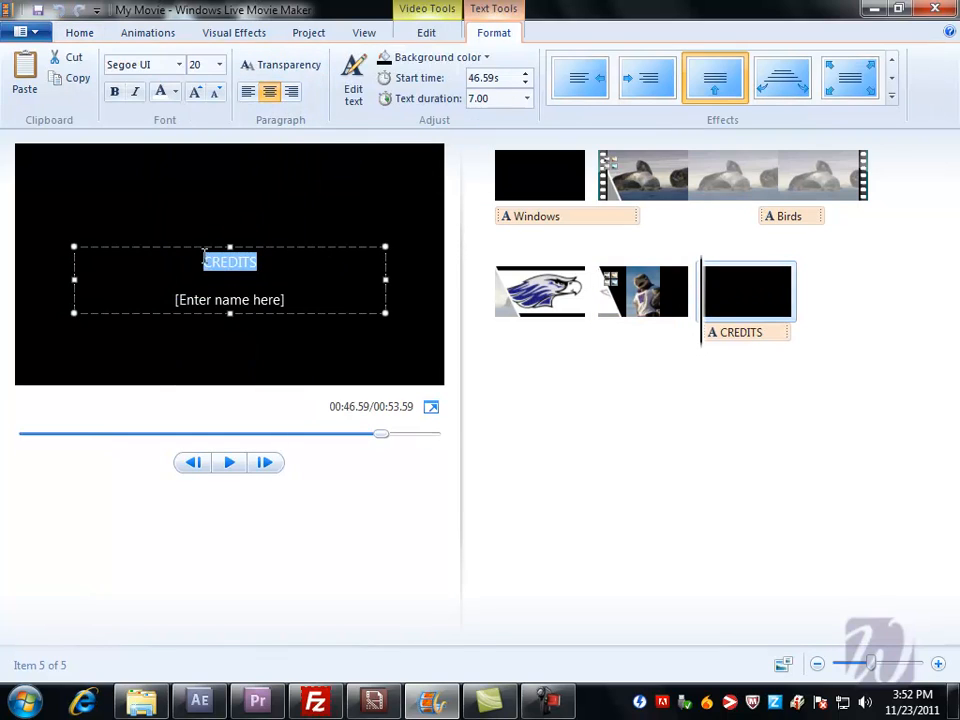
type("Mo")
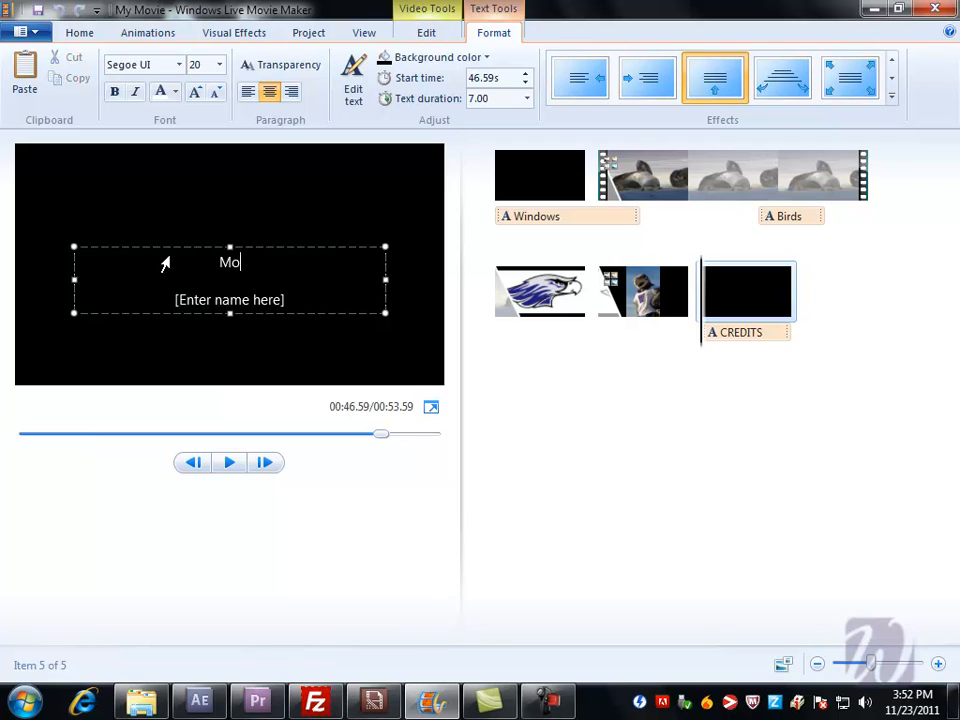
type("vie Maker")
left_click(228, 300)
type("L")
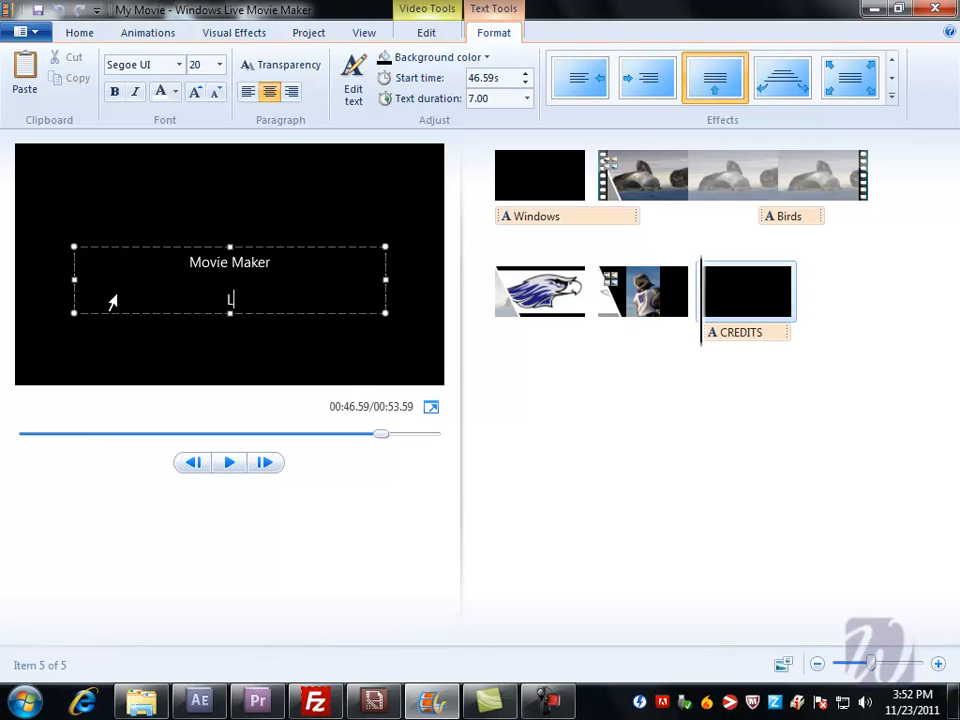
type("TC")
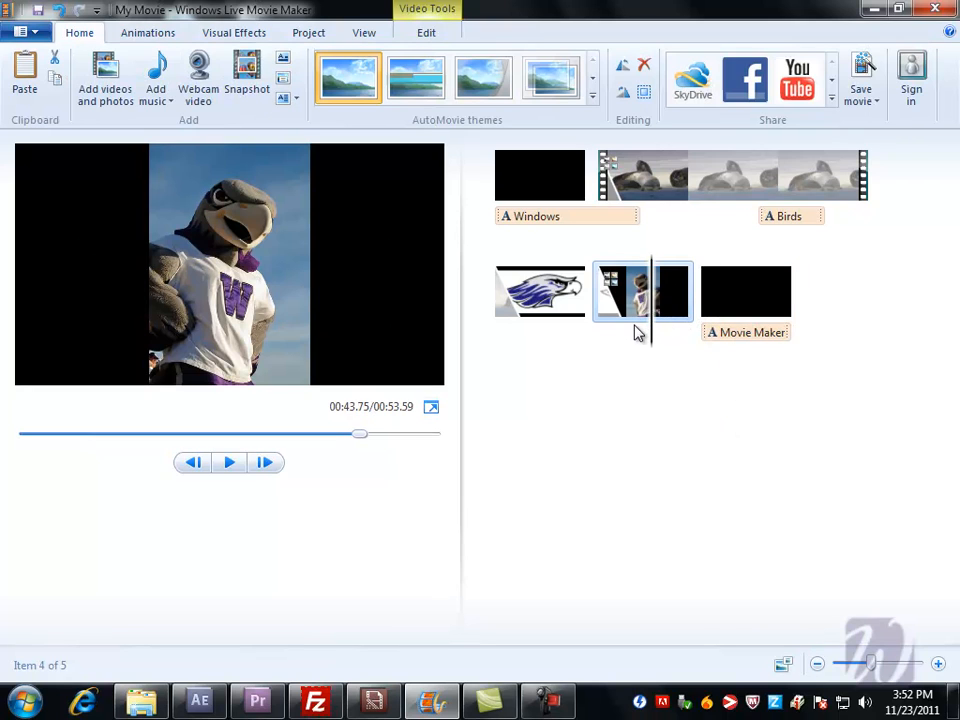
left_click(228, 460)
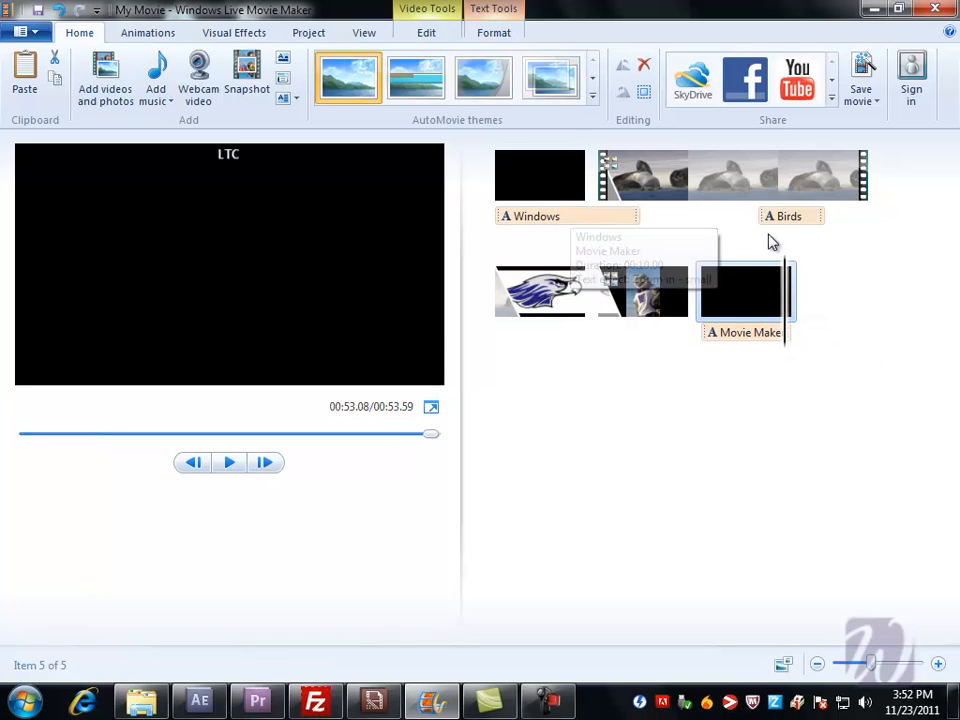
mouse_move(790, 246)
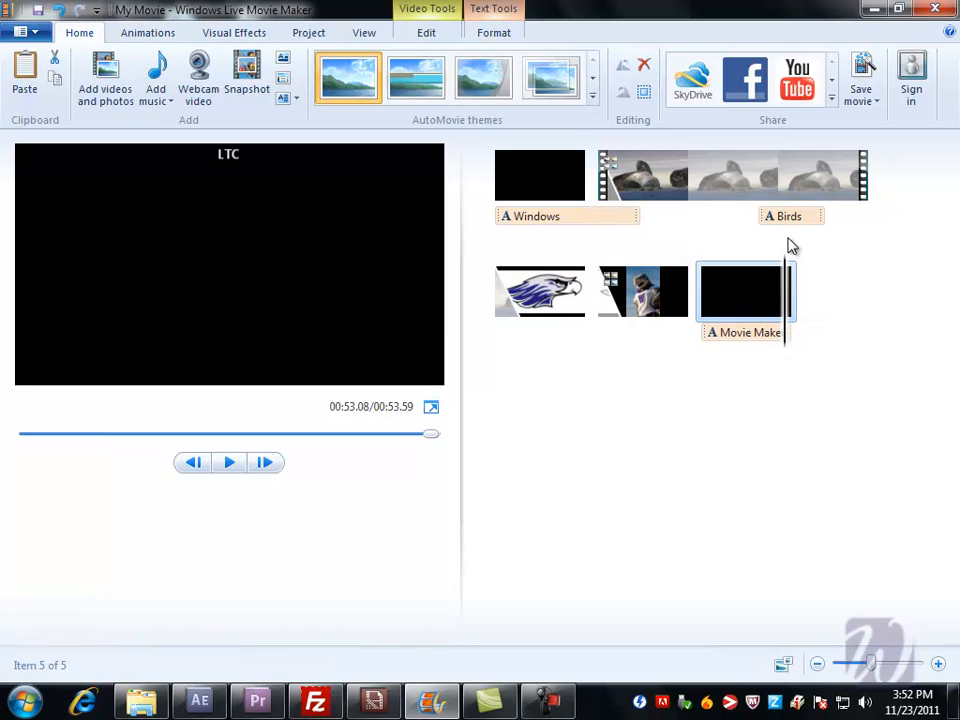
mouse_move(788, 284)
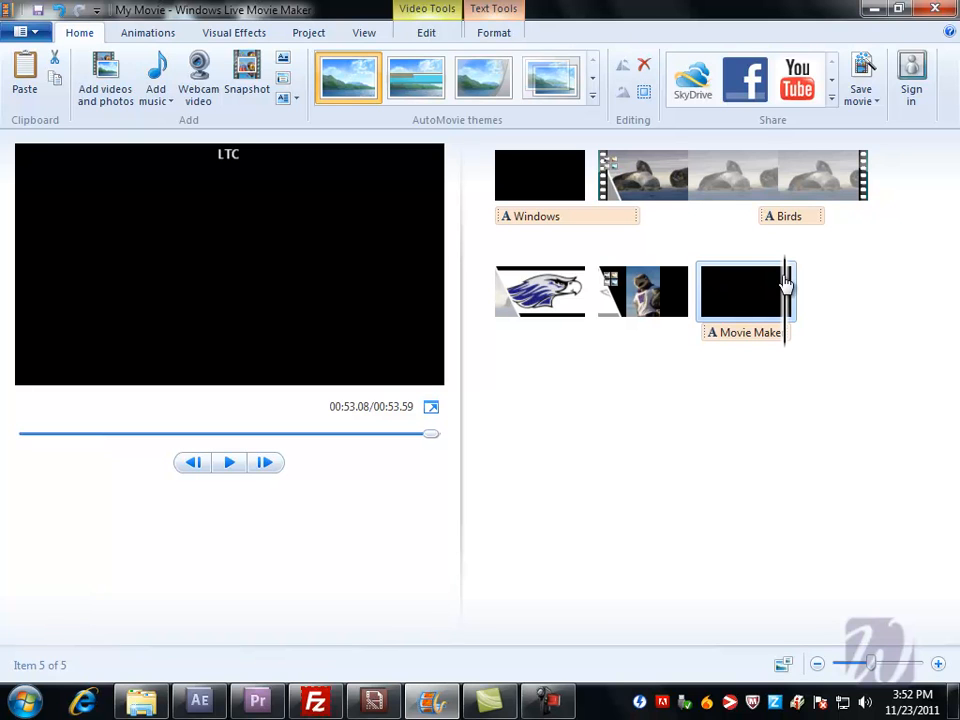